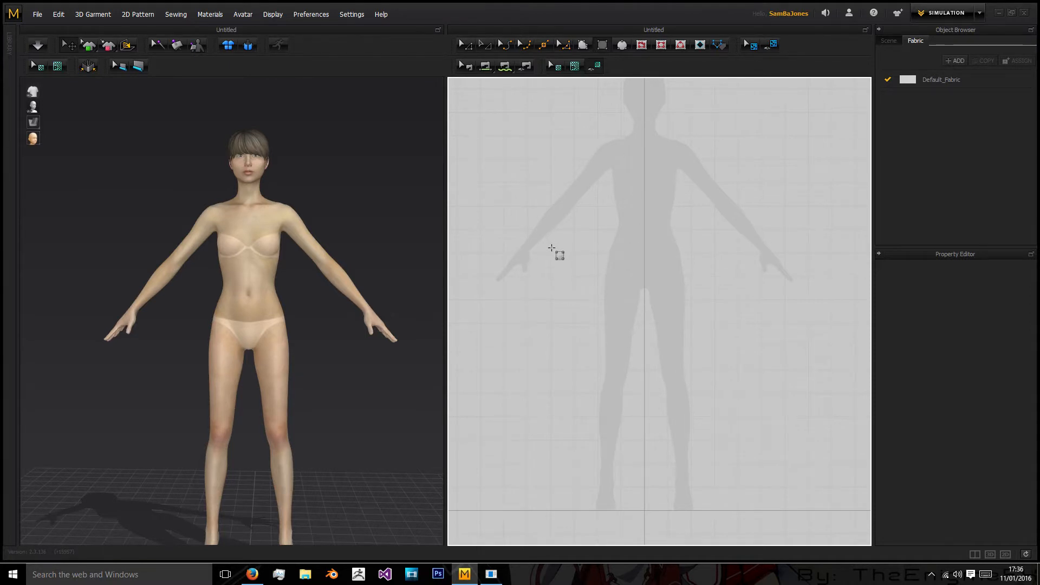
mouse_move(604, 234)
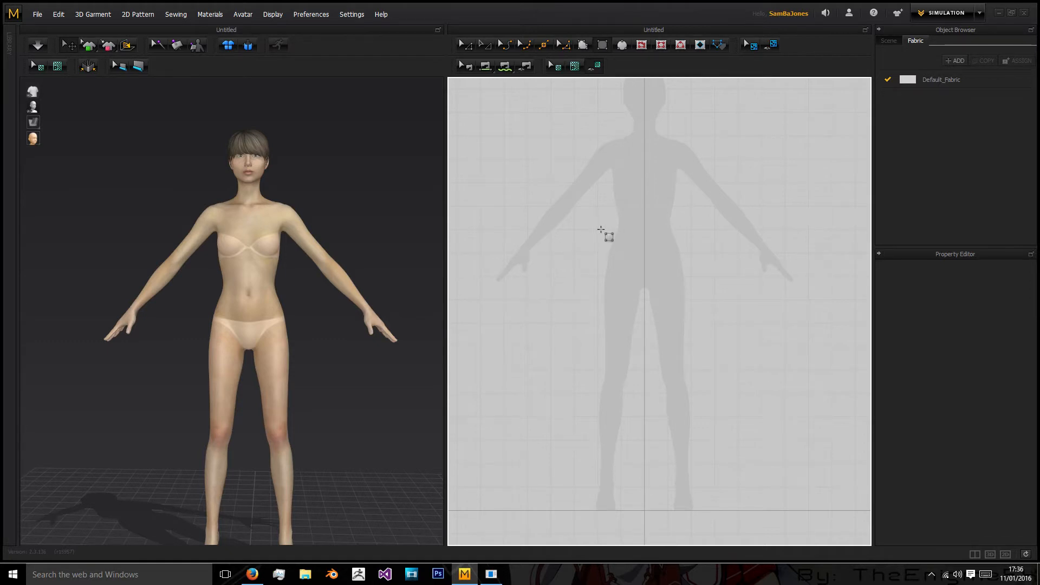
Draw a long thin rectangle strip across the avatar's waist as the waistband.
drag(600, 231, 683, 242)
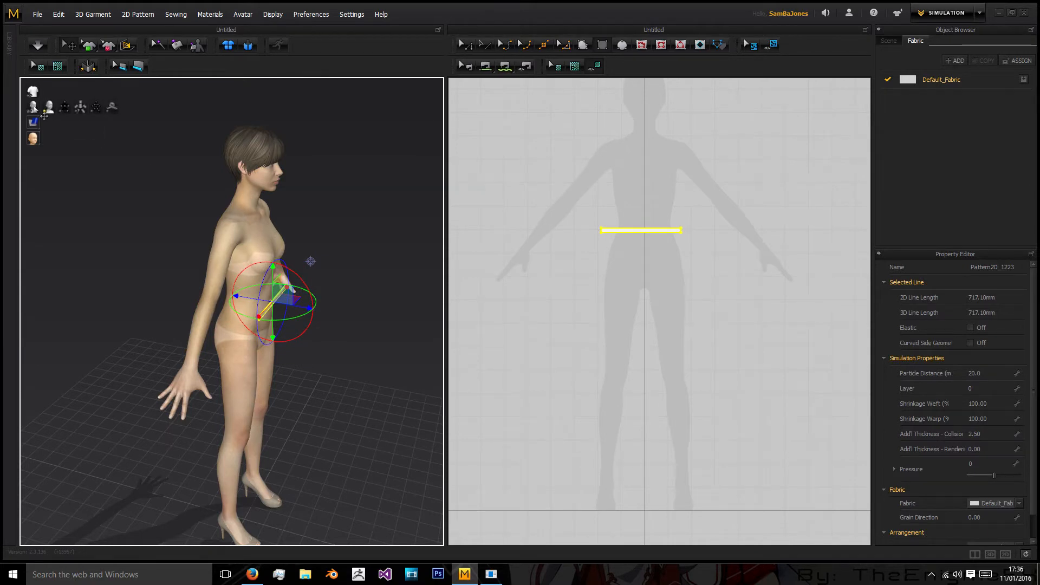
mouse_move(33, 108)
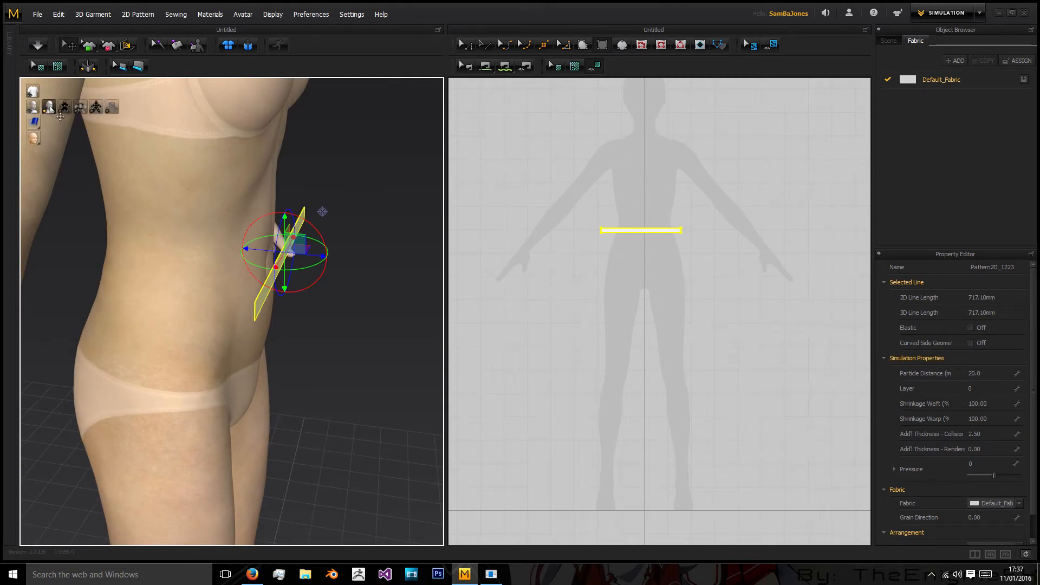
mouse_move(64, 107)
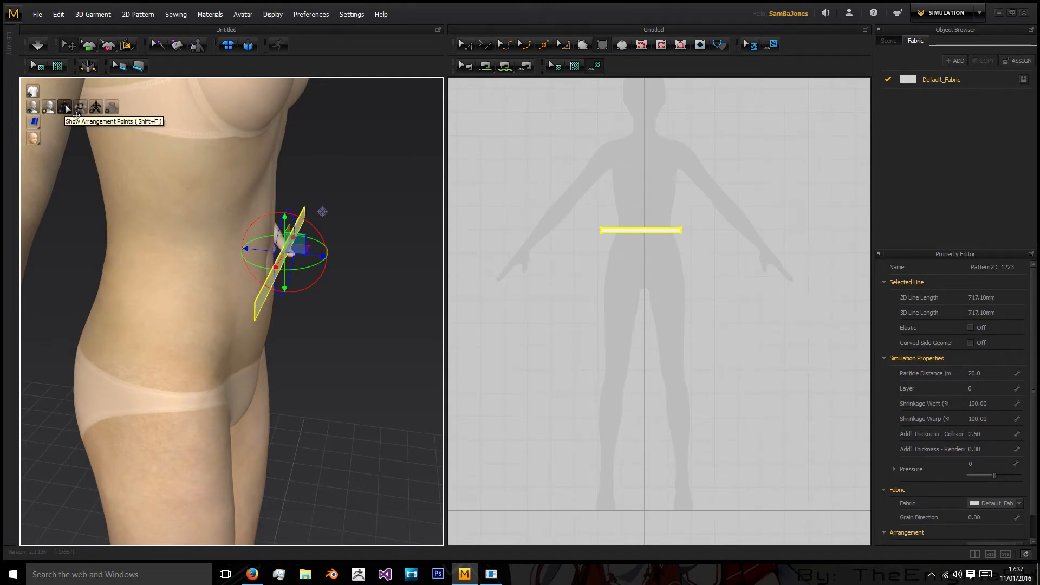
Show arrangement points and position the waistband strip around the avatar's waist.
click(65, 107)
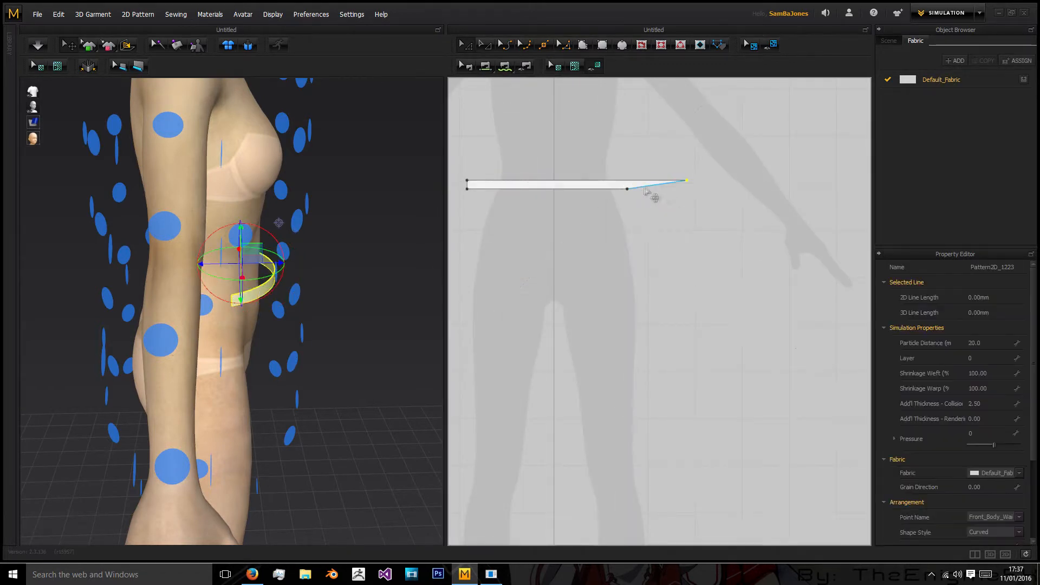
drag(687, 179, 627, 187)
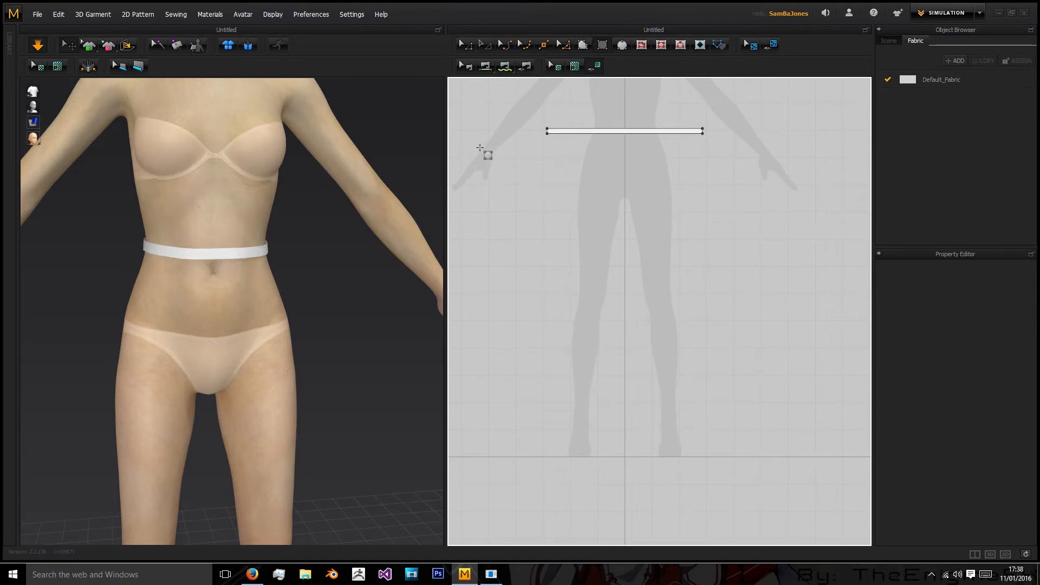
Draw a larger rectangular skirt panel below the waistband and select it.
drag(479, 148, 667, 195)
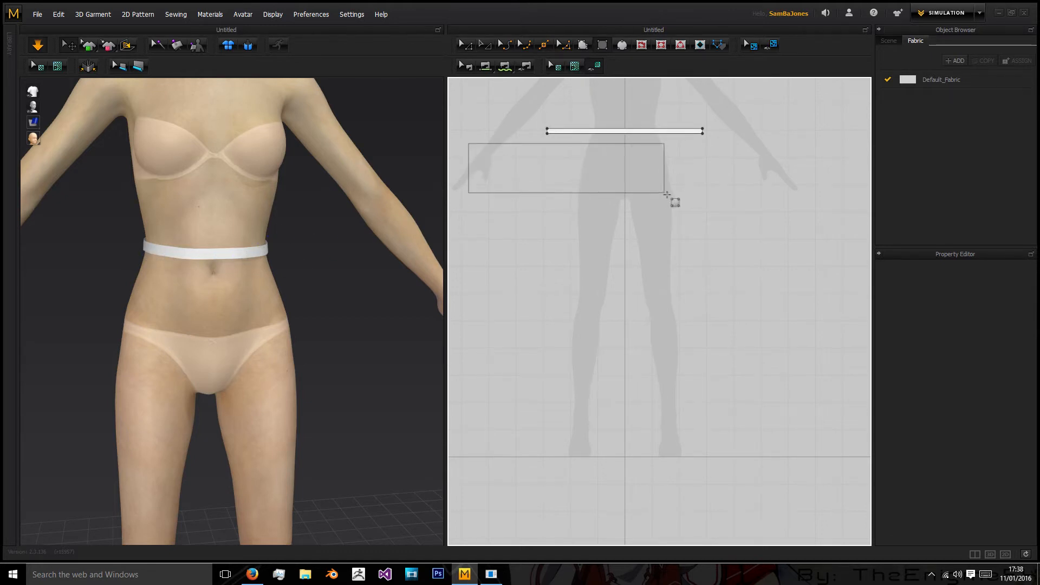
drag(667, 194, 787, 207)
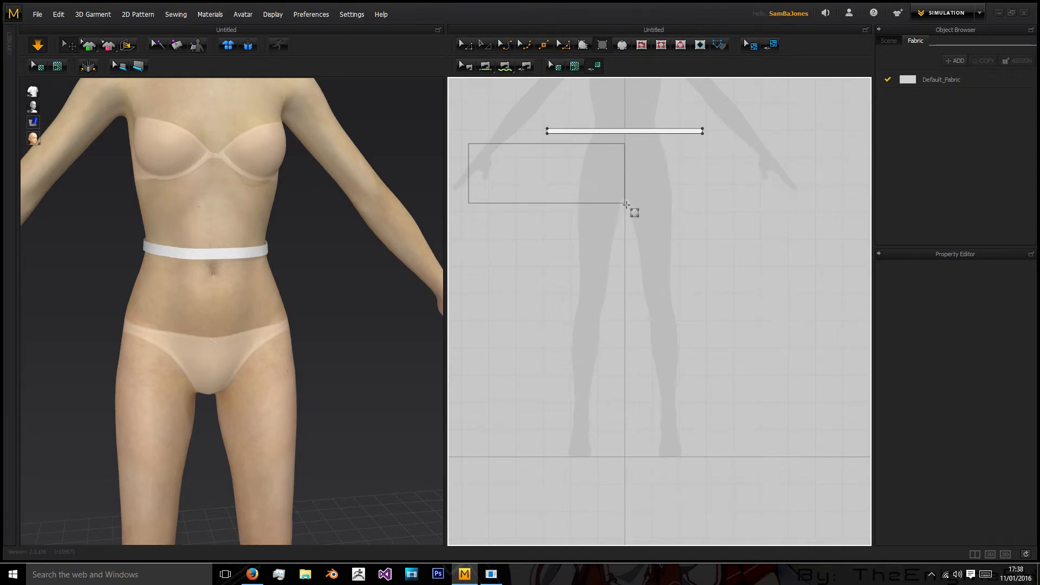
click(546, 174)
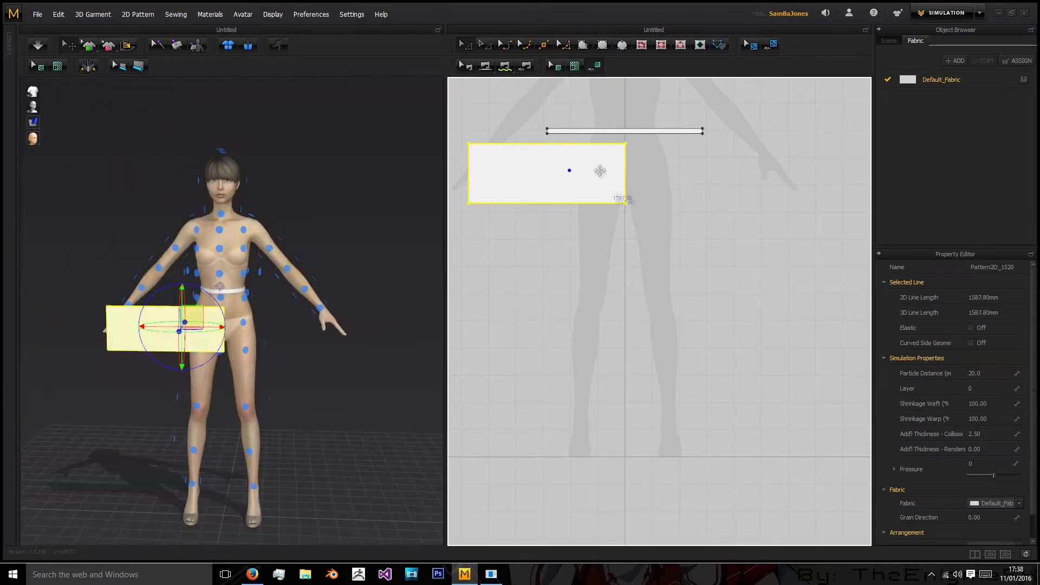
Uniformly split the panel's bottom edge into ten equal segments.
right_click(546, 202)
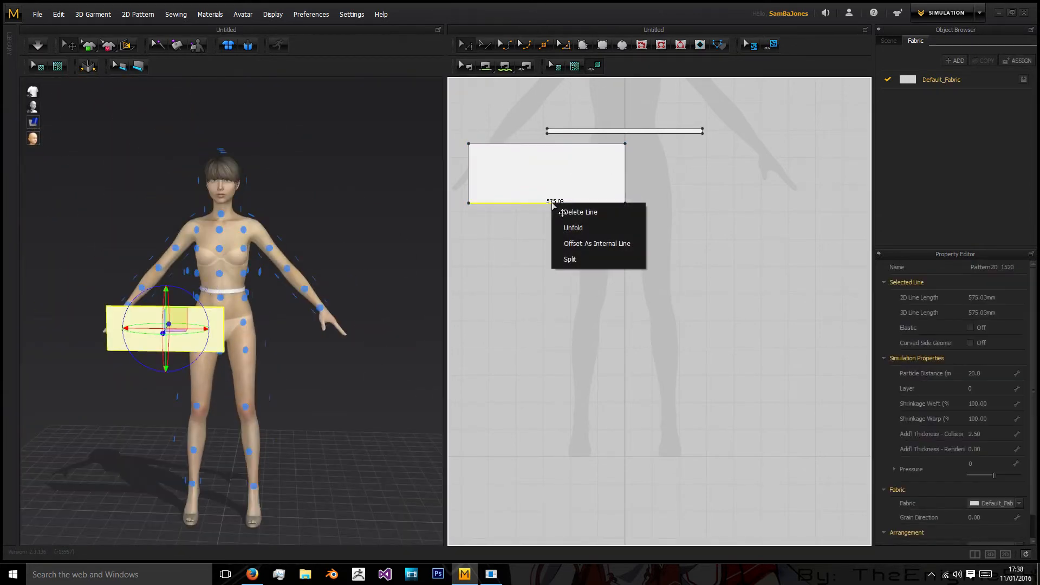
click(569, 259)
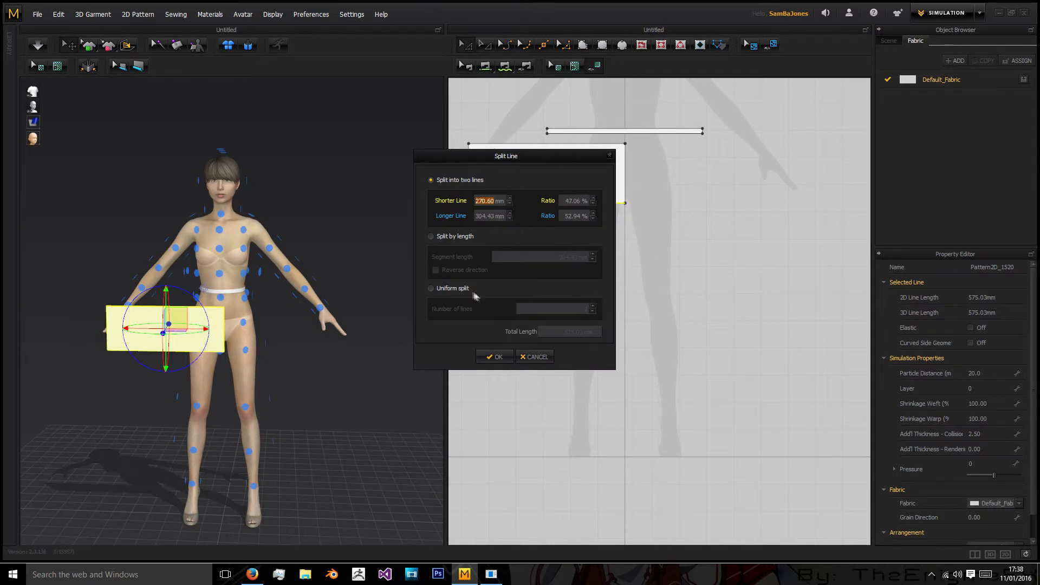
click(431, 288)
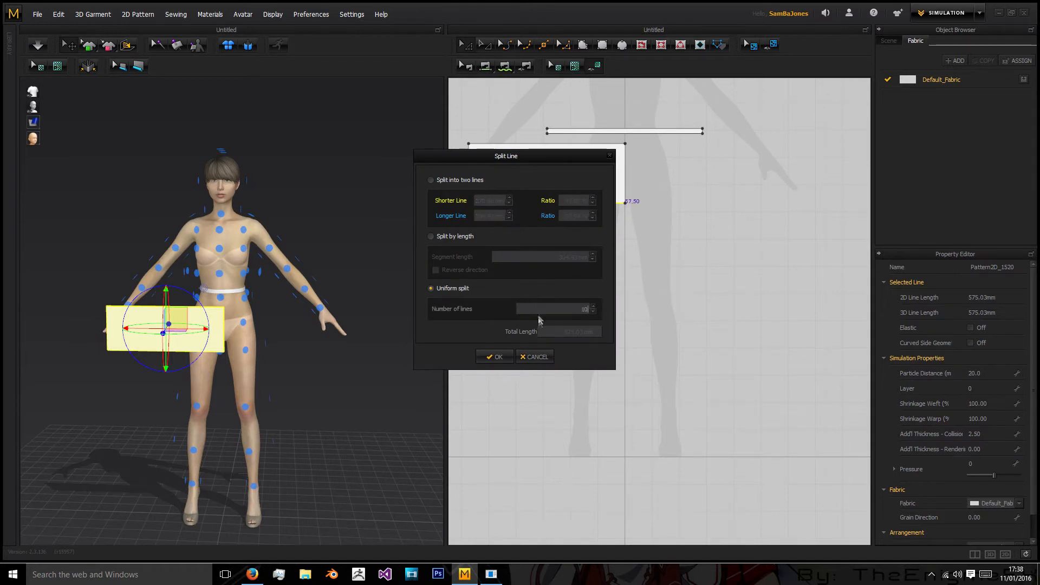
click(495, 357)
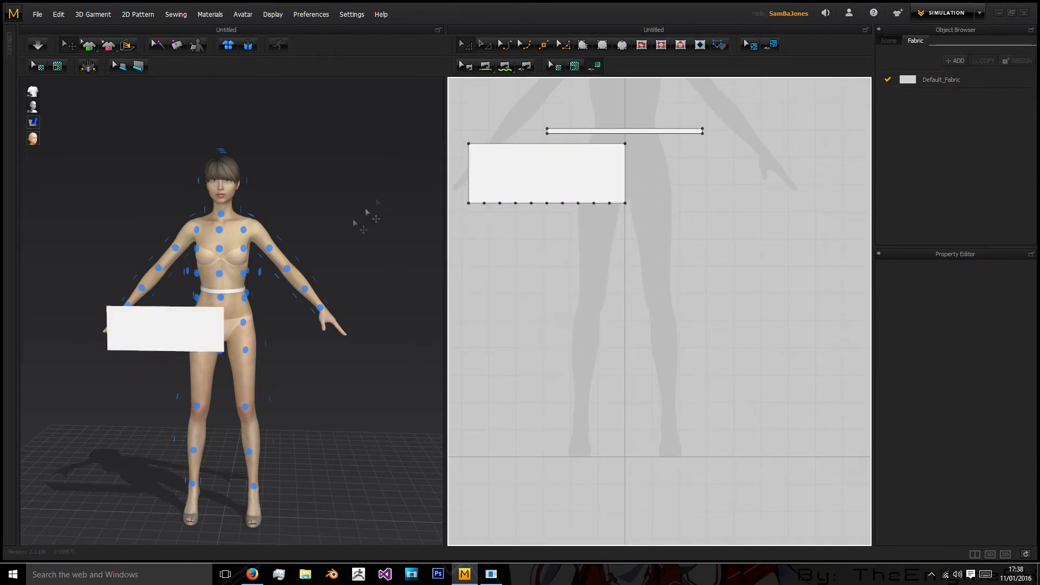
drag(546, 174, 609, 185)
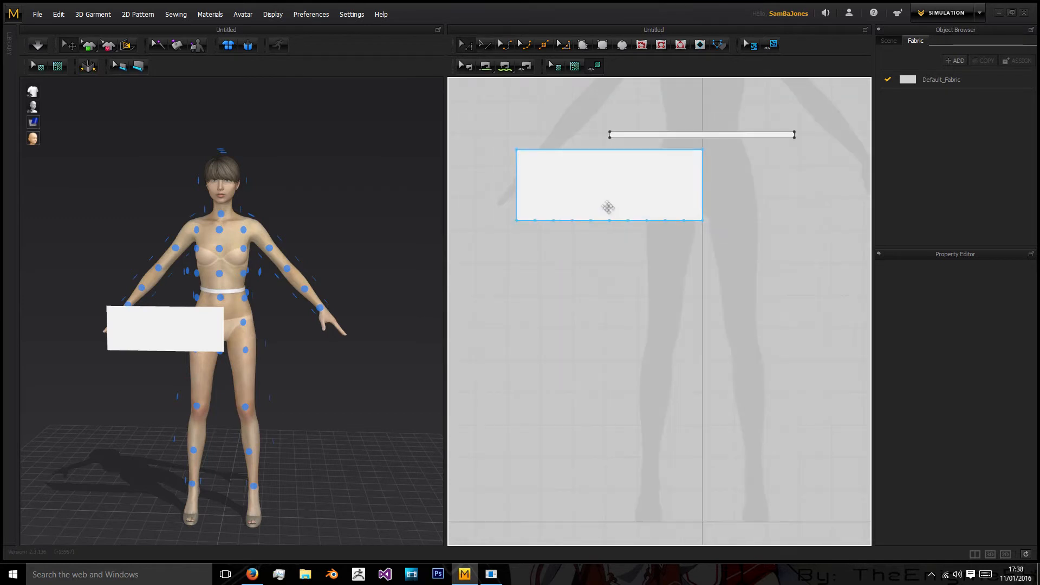
click(641, 45)
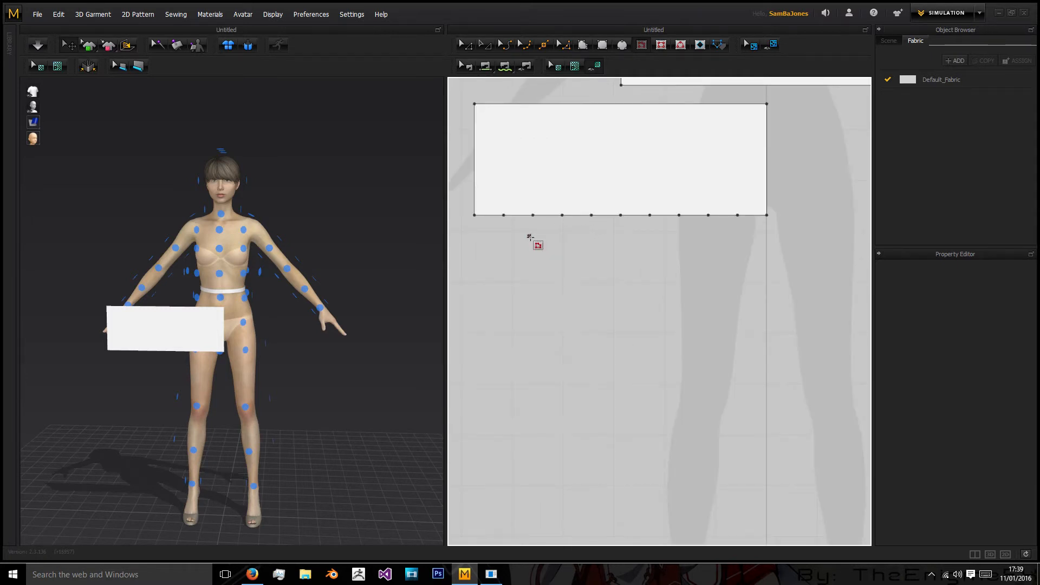
mouse_move(524, 235)
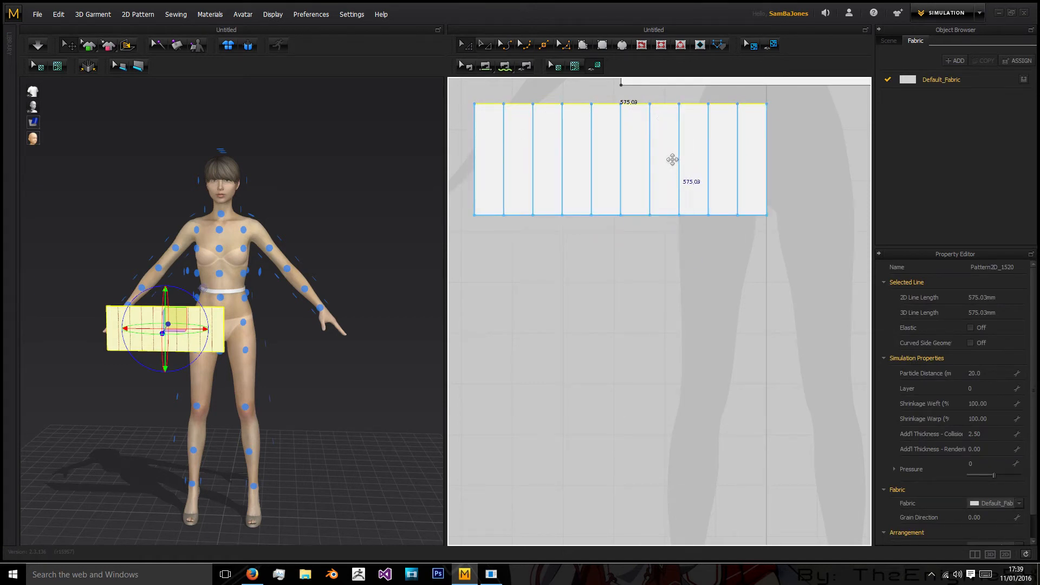
mouse_move(659, 135)
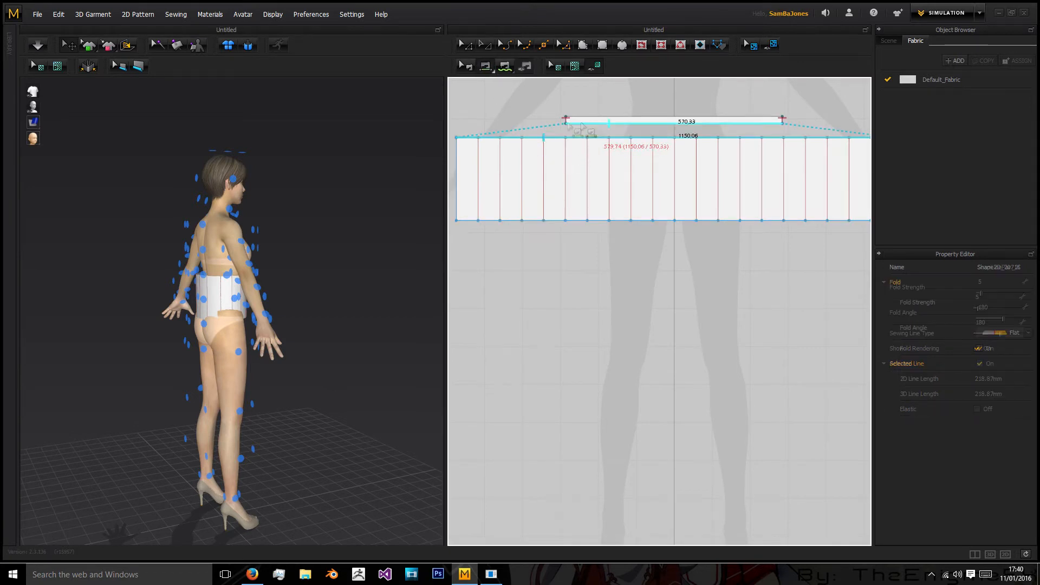
Run the cloth simulation so the pleated panel and waistband drape onto the avatar's hips.
click(38, 45)
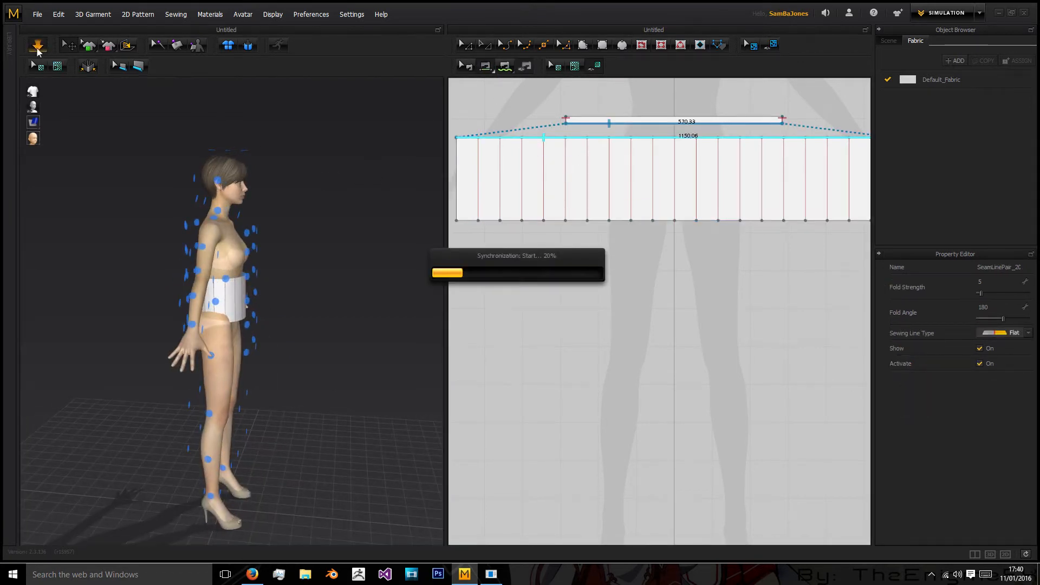
click(37, 45)
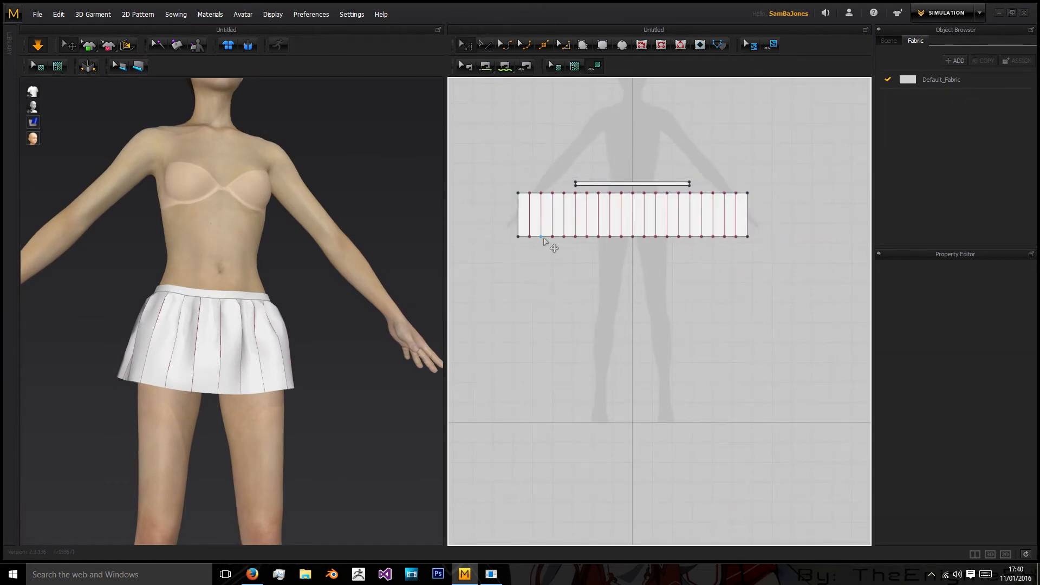
click(541, 237)
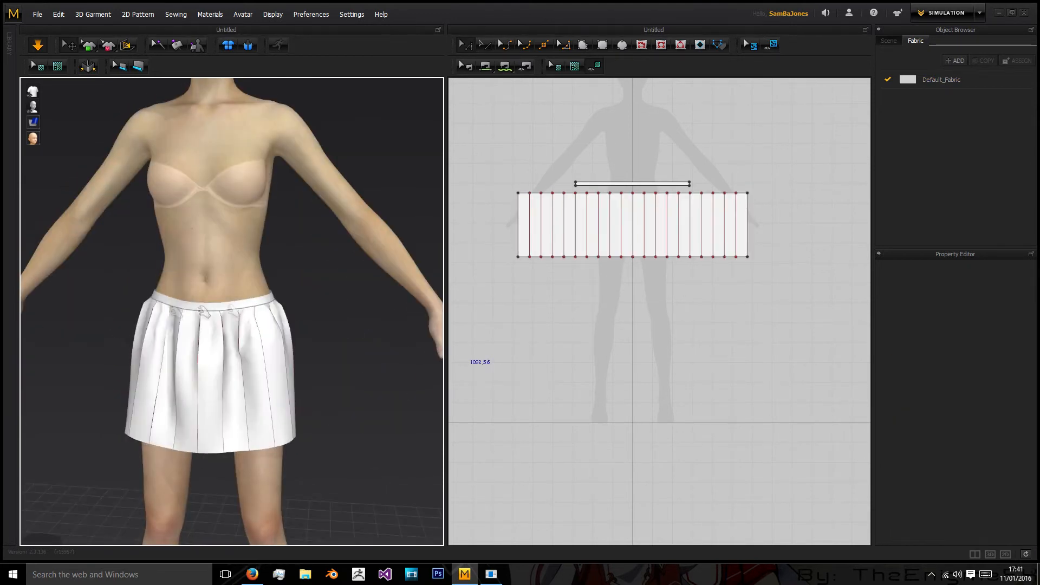
Select all pleat lines, set fold angle 0, and test fold strength between 0 and 100.
click(537, 223)
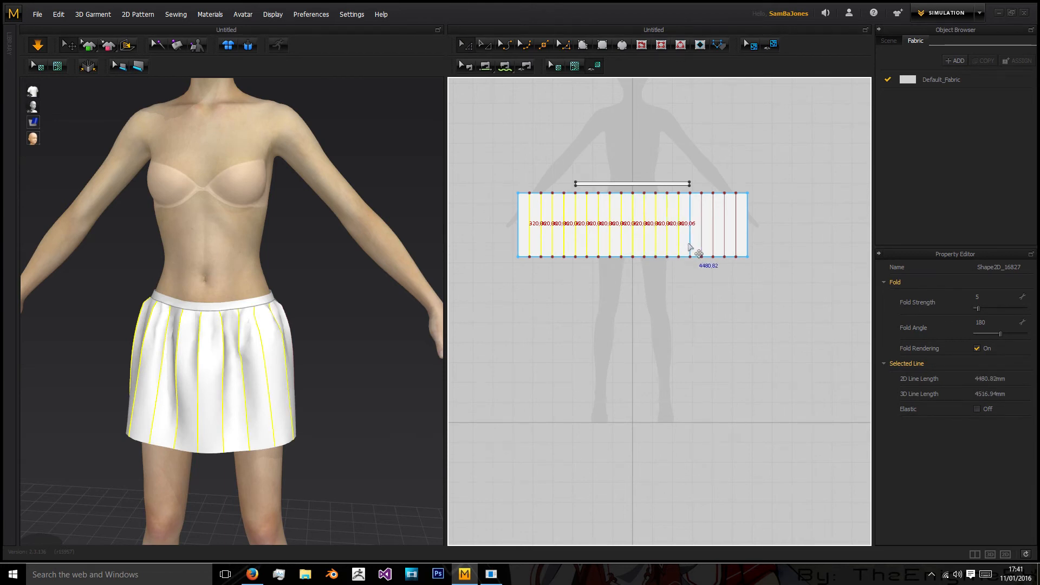
drag(695, 250, 742, 250)
text(0)
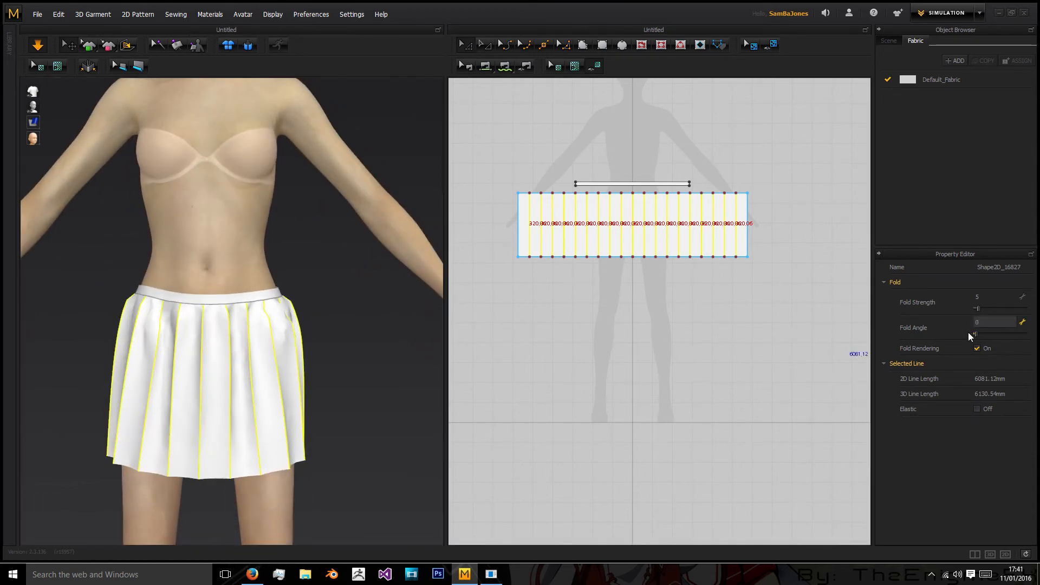
drag(975, 334, 1008, 335)
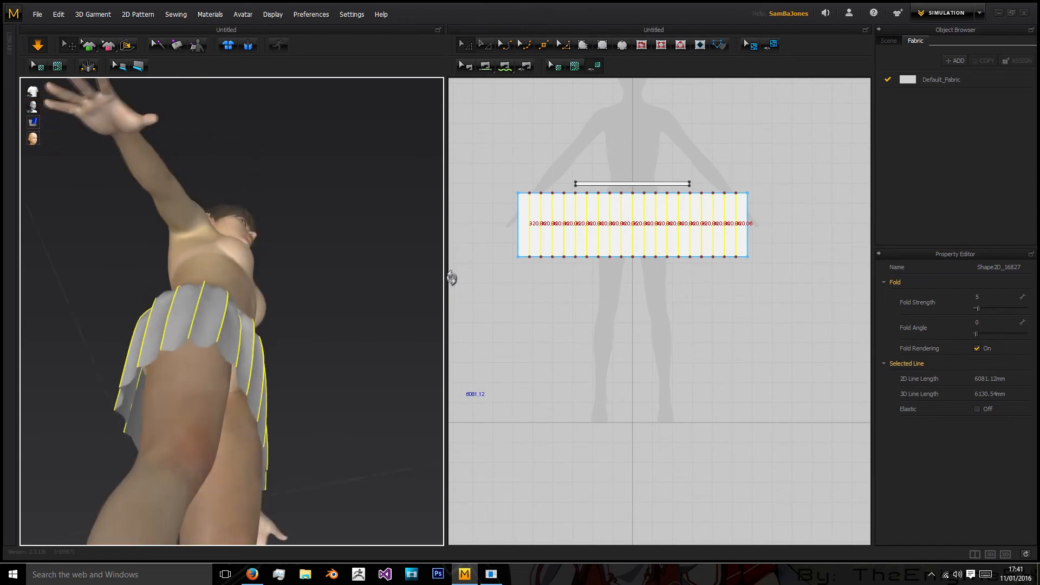
drag(981, 307, 1014, 308)
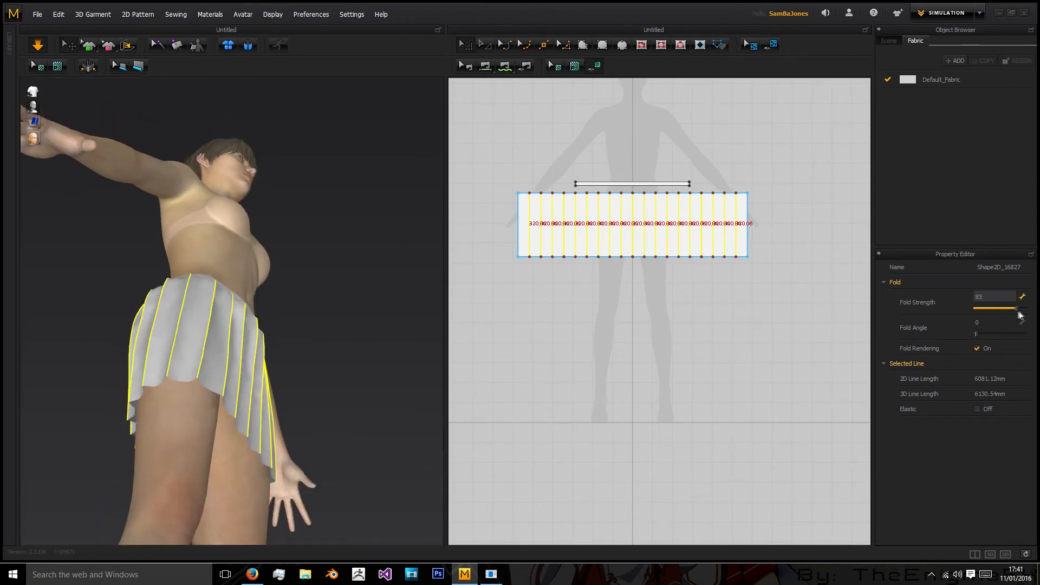
drag(1011, 307, 975, 308)
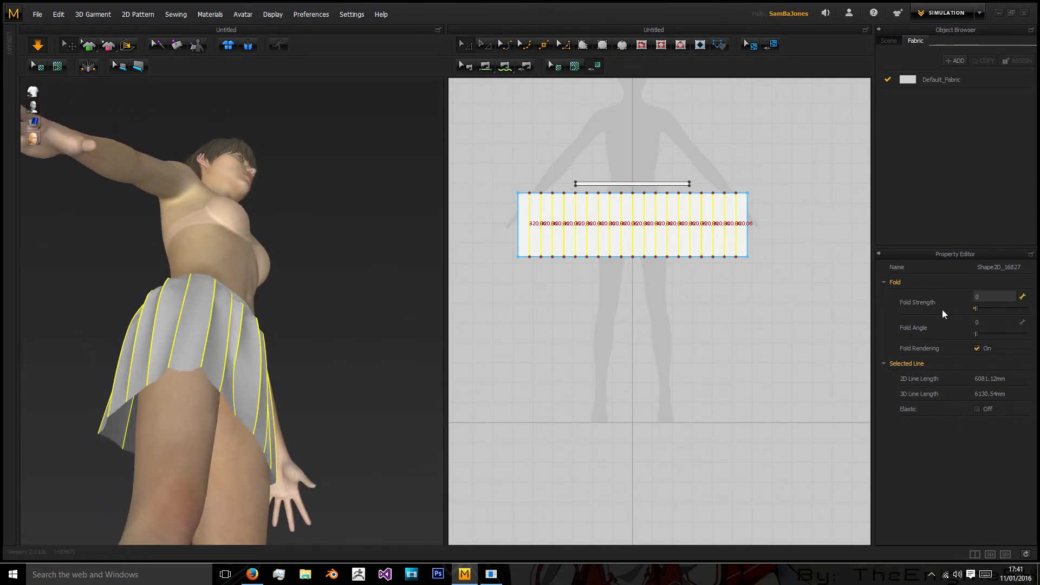
drag(980, 308, 1024, 308)
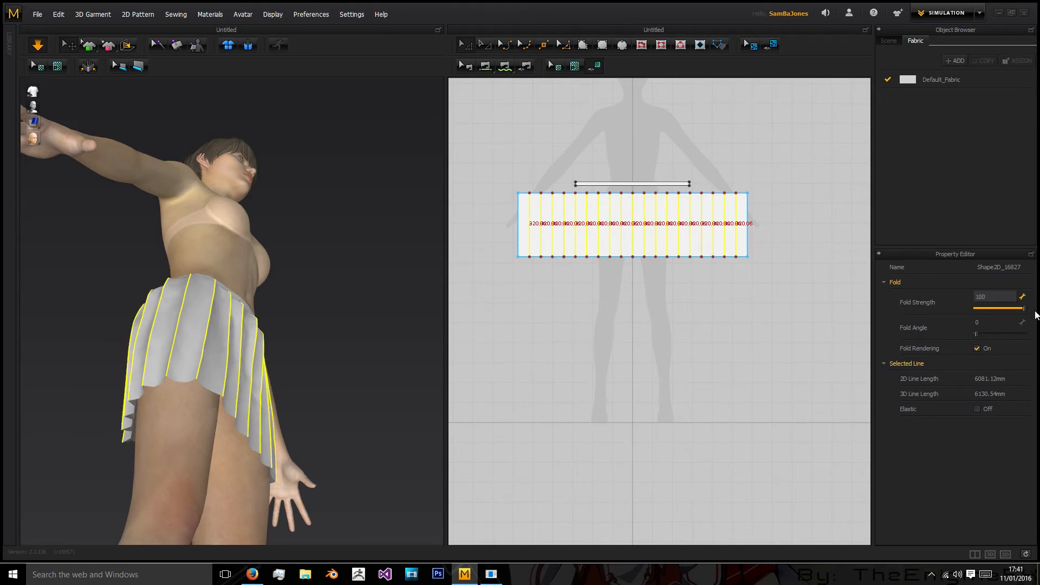
drag(1023, 308, 976, 308)
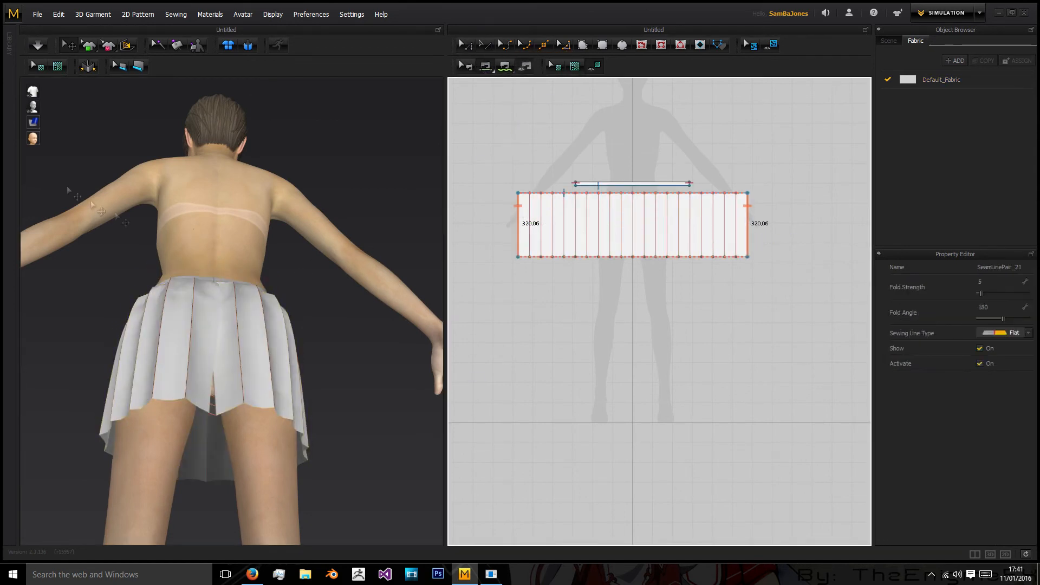
Select the back seam joining the skirt panel's left and right edges and inspect it in 3D.
click(38, 44)
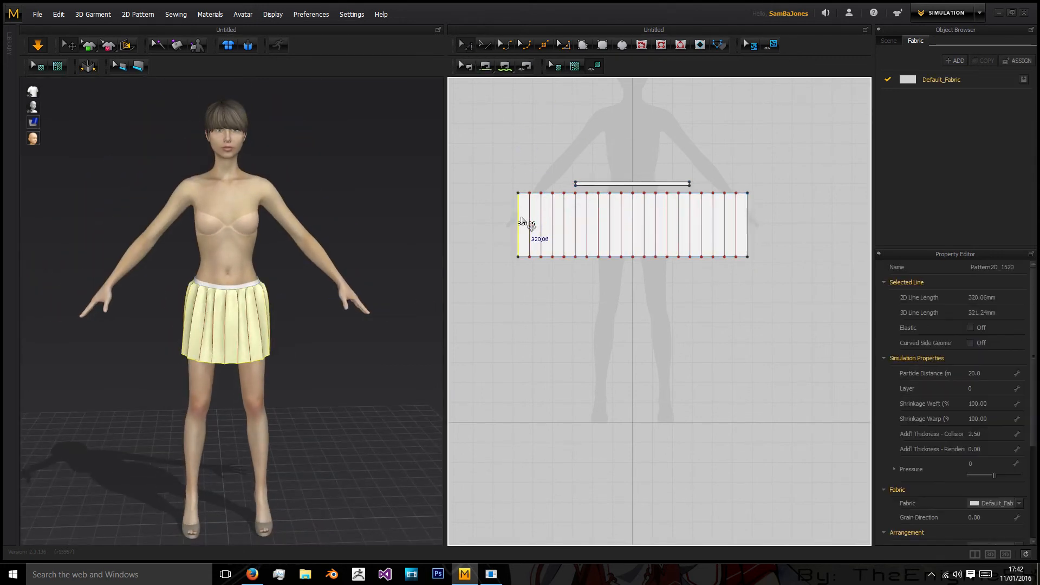
Add FABRIC_1 in the Object Browser's Fabric tab, then select Default_Fabric.
click(954, 60)
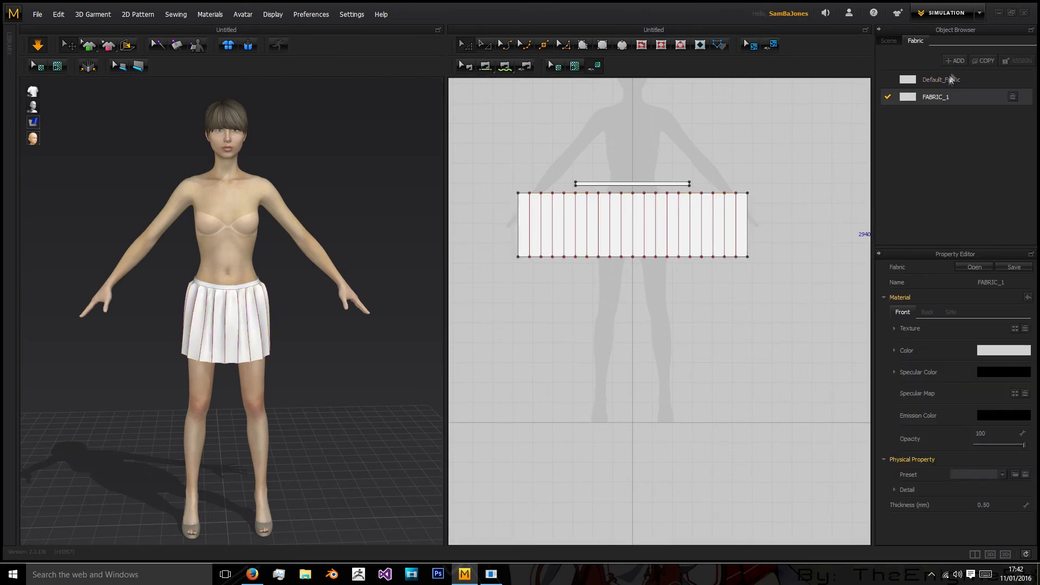
click(975, 473)
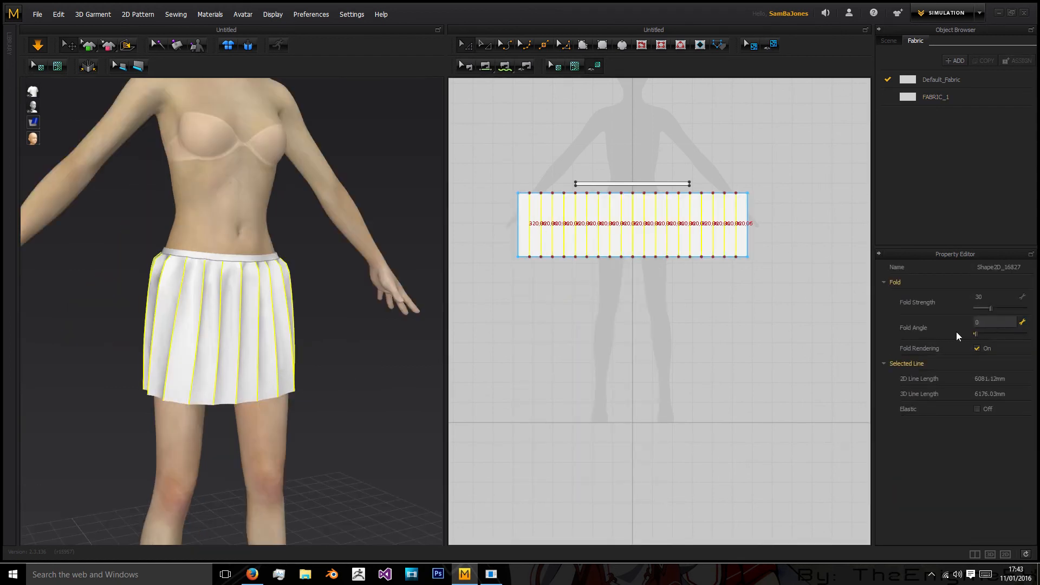
Adjust the pleat lines' fold angle, trying about 155 and 239 before settling near 210.
drag(977, 334, 1015, 334)
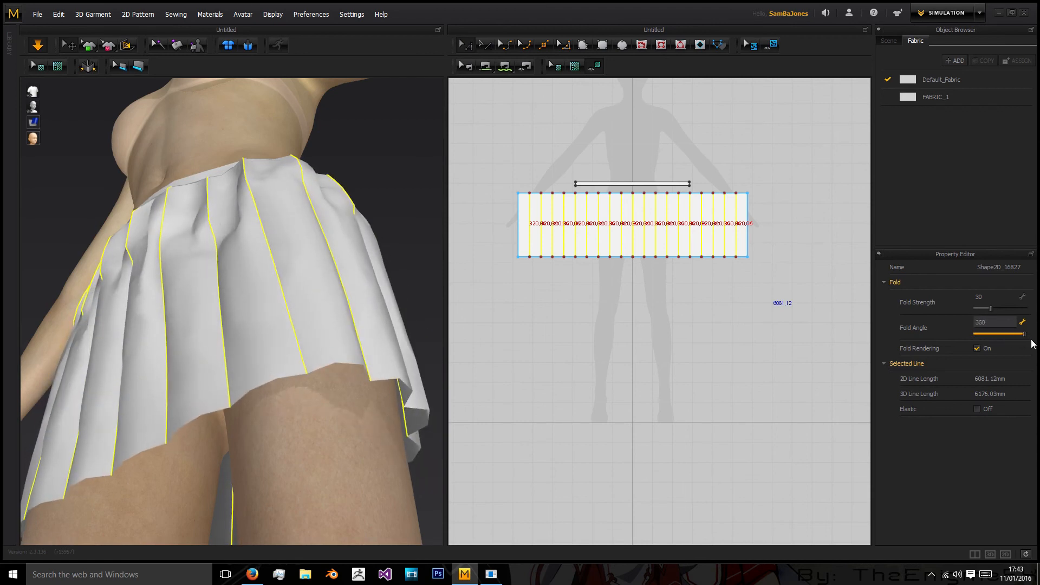
drag(1025, 334, 995, 334)
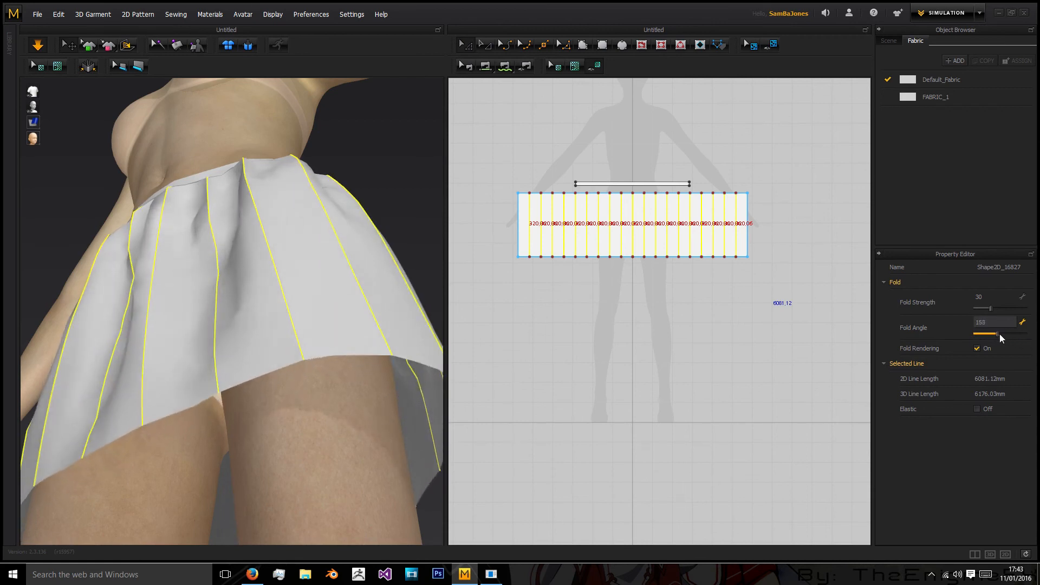
drag(988, 335, 1012, 335)
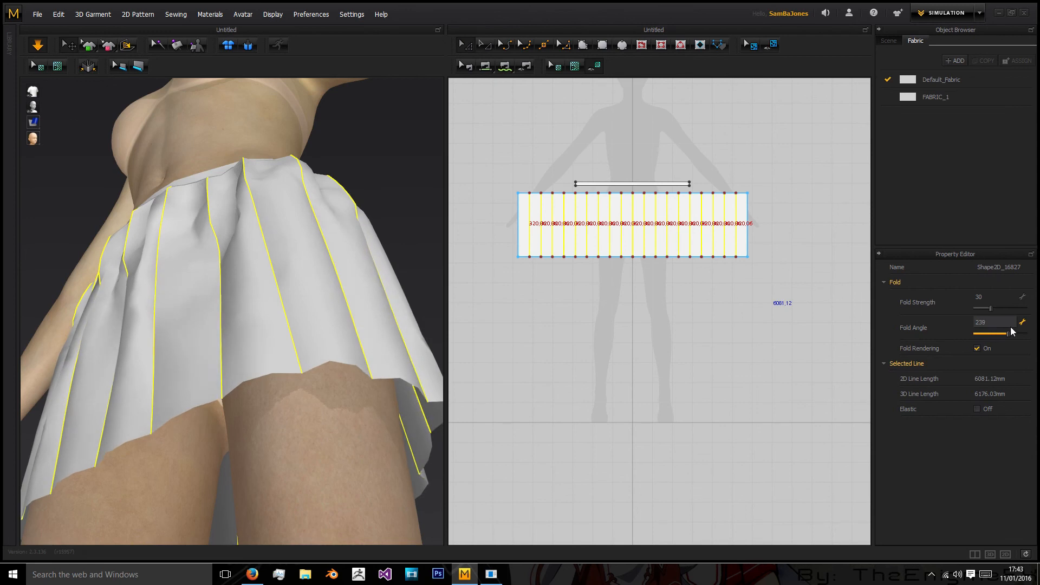
drag(1005, 331, 988, 332)
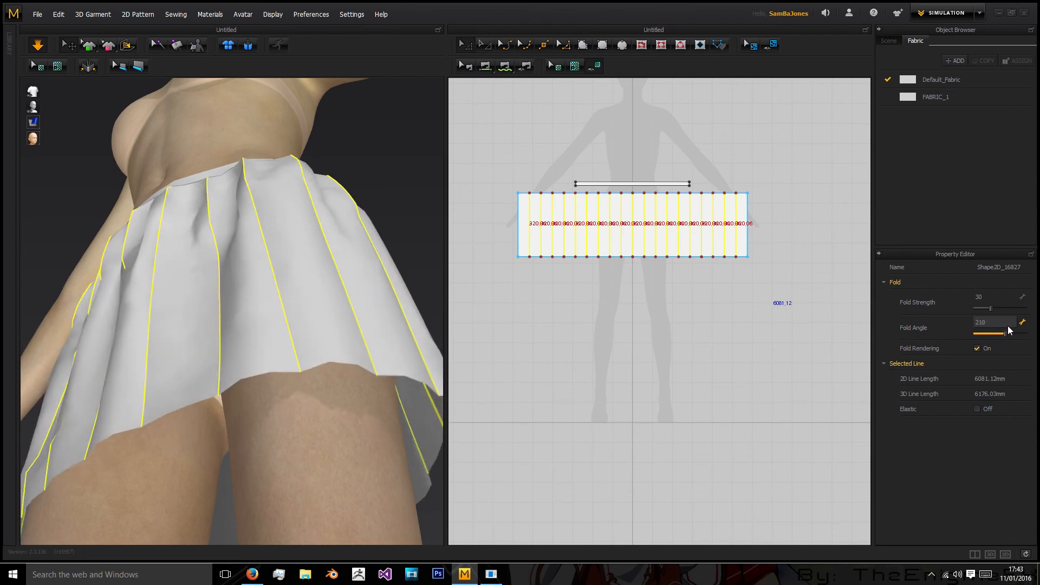